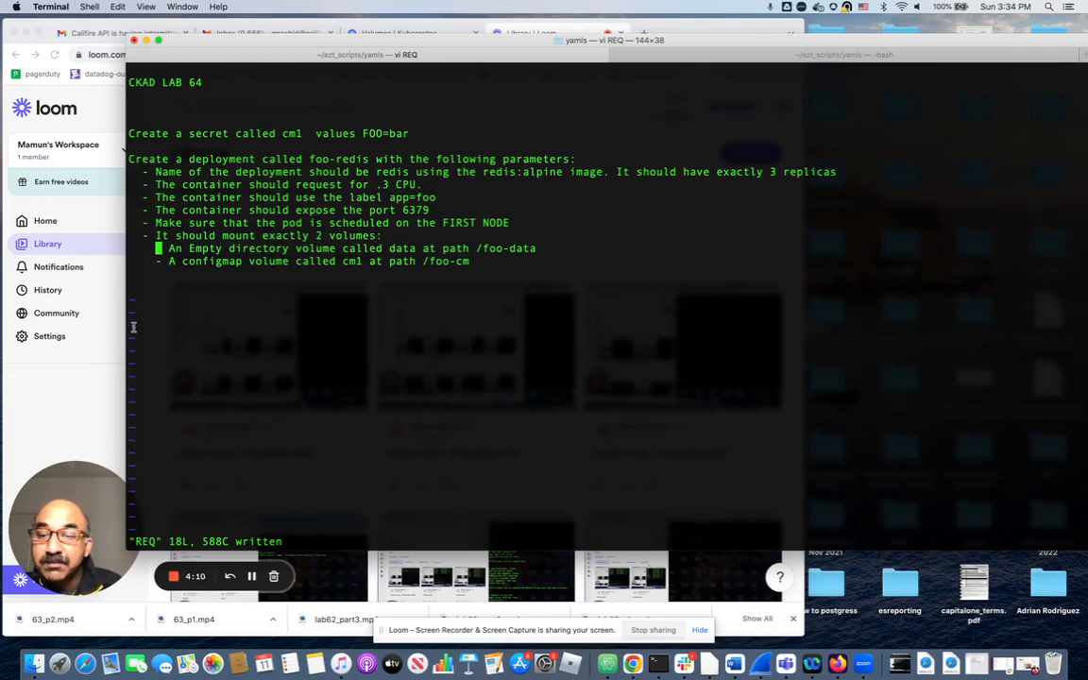
- Bring up the 'Volumes | Kubernetes' documentation tab in Chrome for reference
left_click(530, 33)
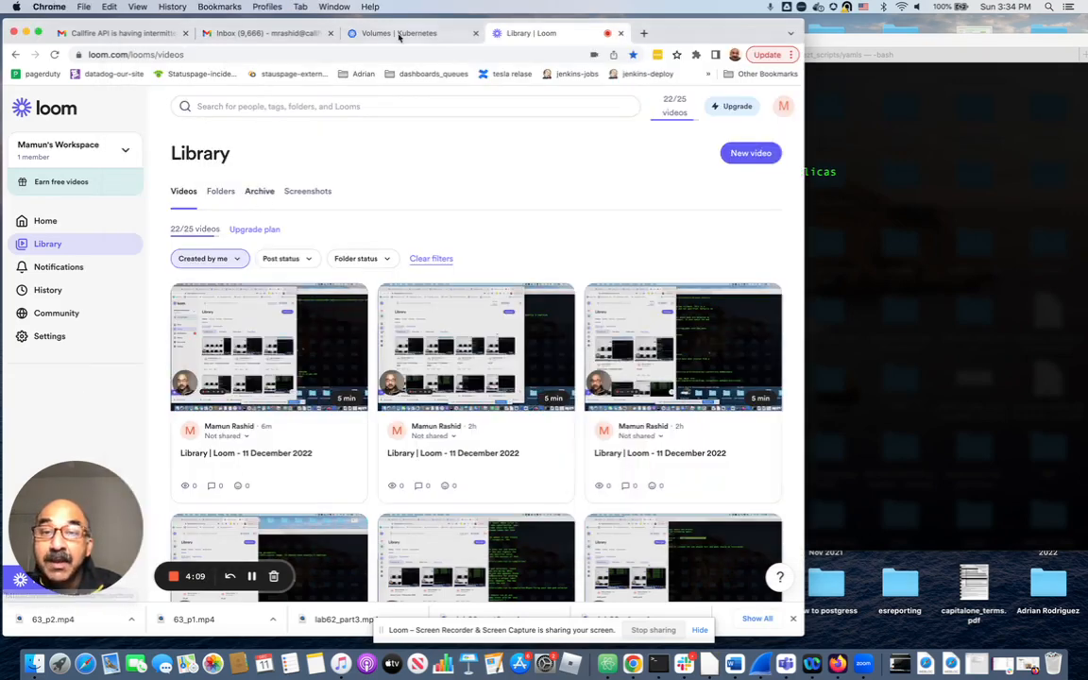
left_click(411, 33)
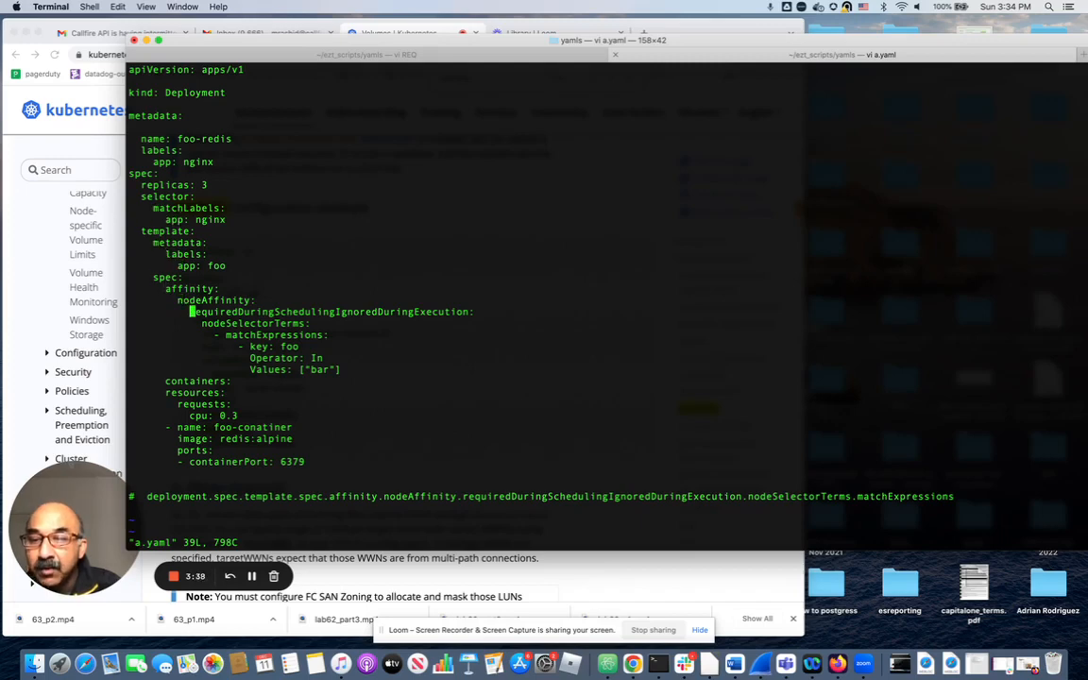
- Insert a volumes section with emptyDir volume cache-volume, sizeLimit 500Mi, above containers
key("i")
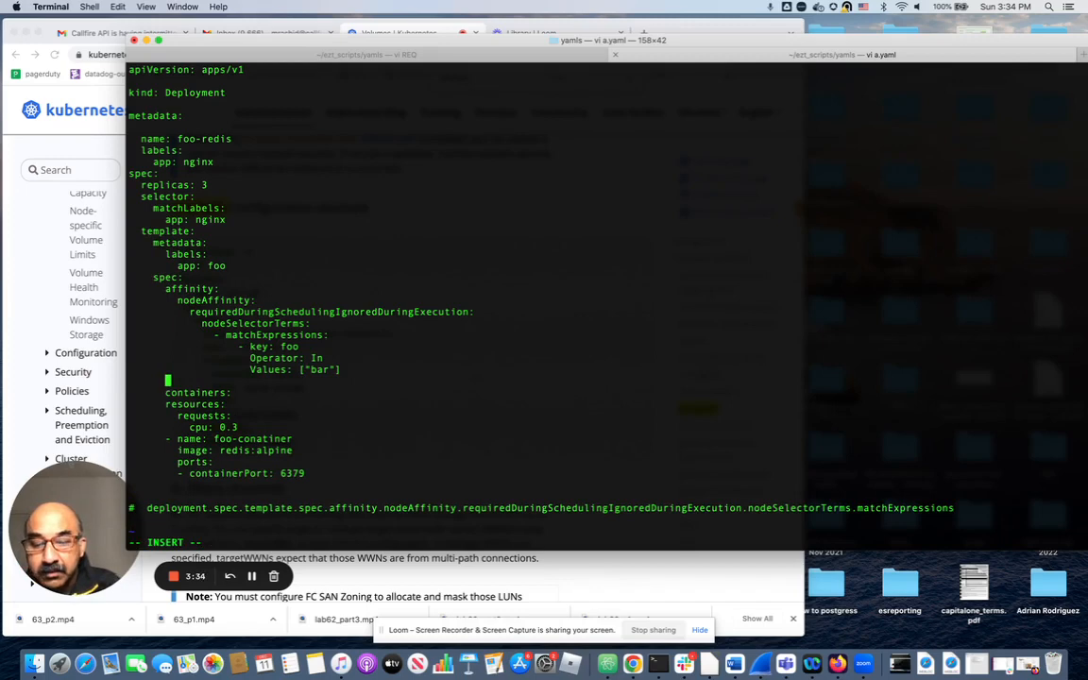
type("volumes:")
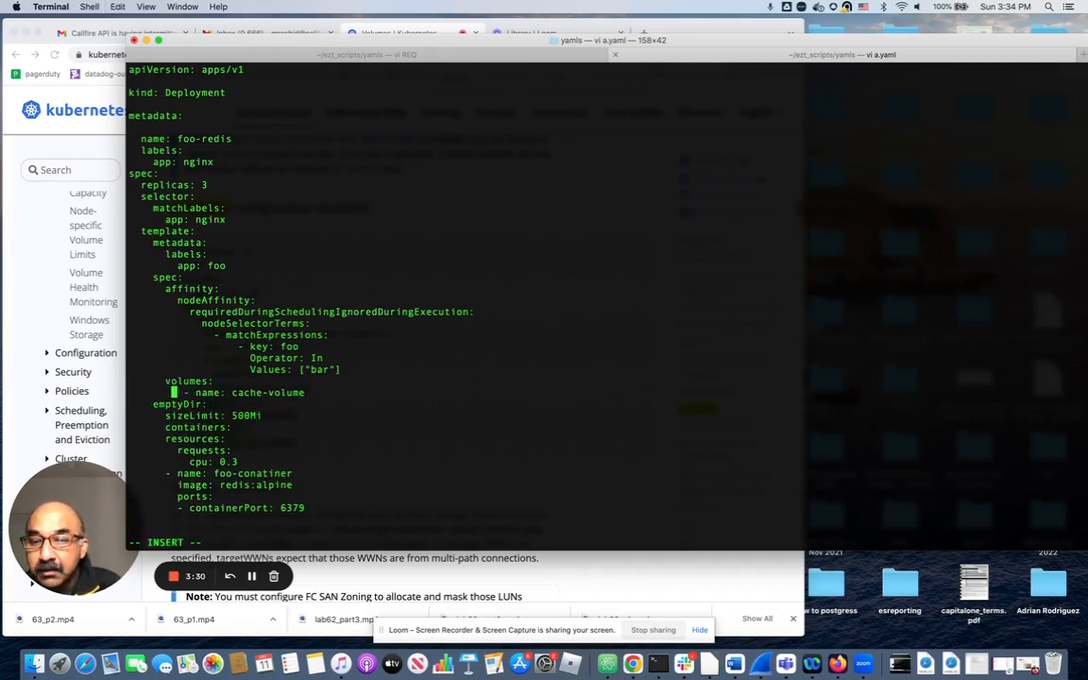
key("Escape")
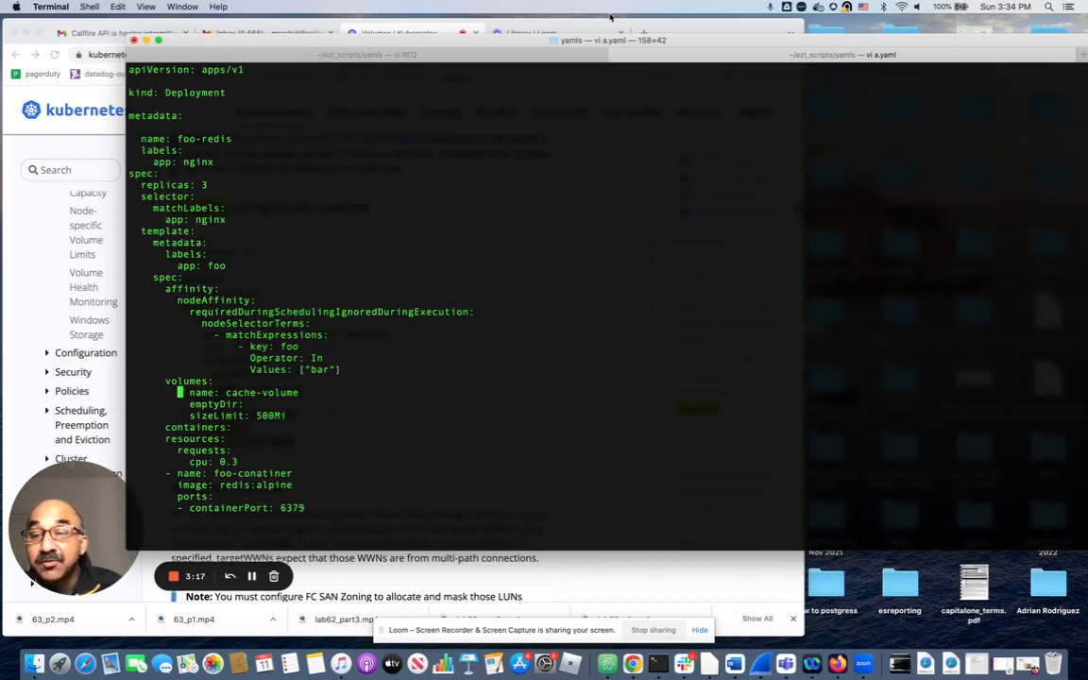
left_click(398, 33)
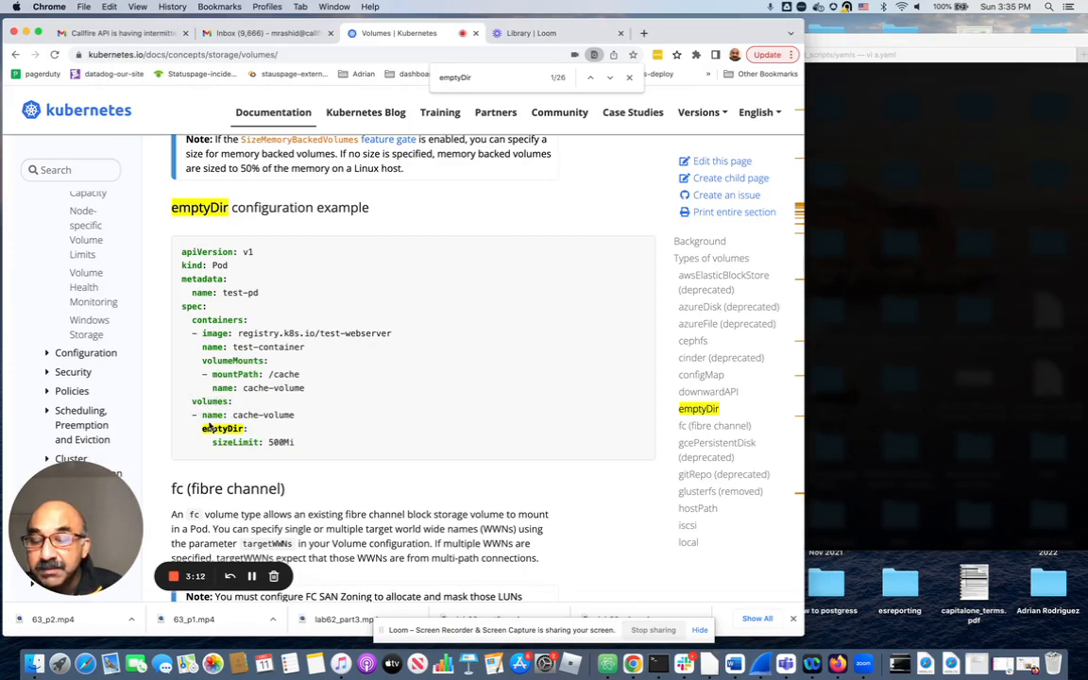
mouse_move(647, 364)
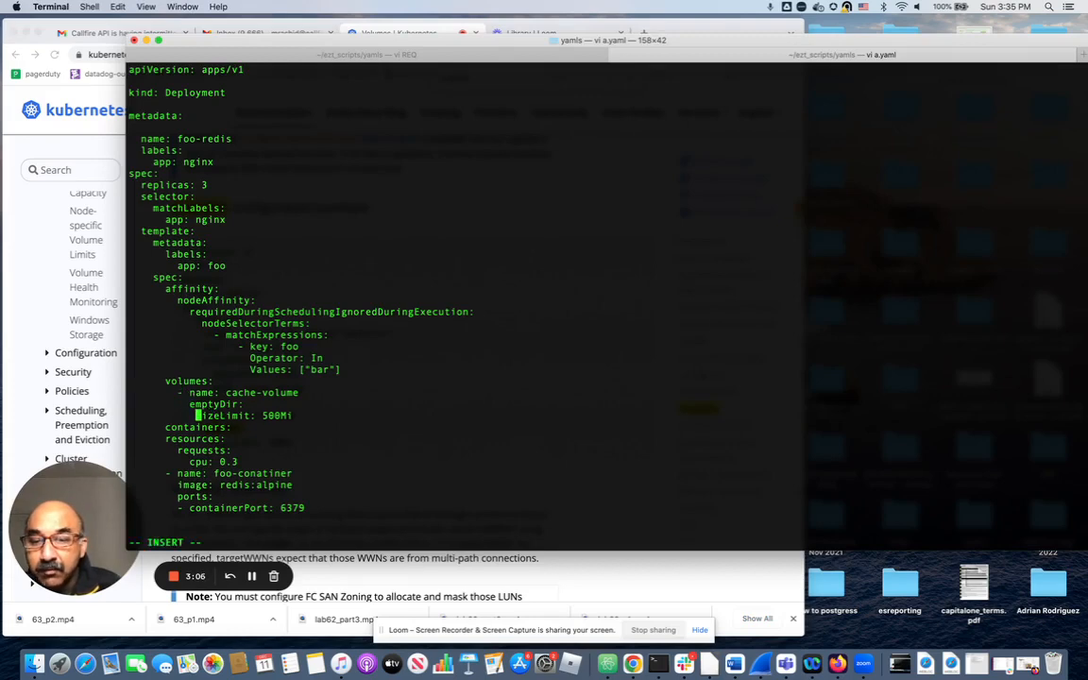
- Rename the emptyDir volume from cache-volume to data and save a.yaml
key("Escape")
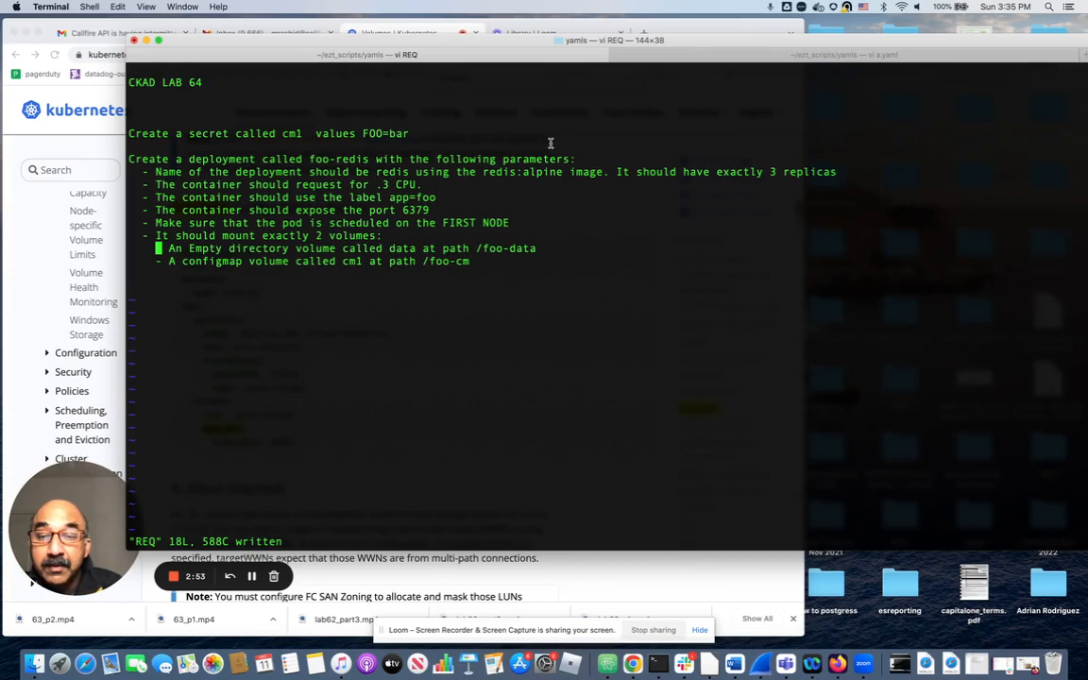
mouse_move(536, 66)
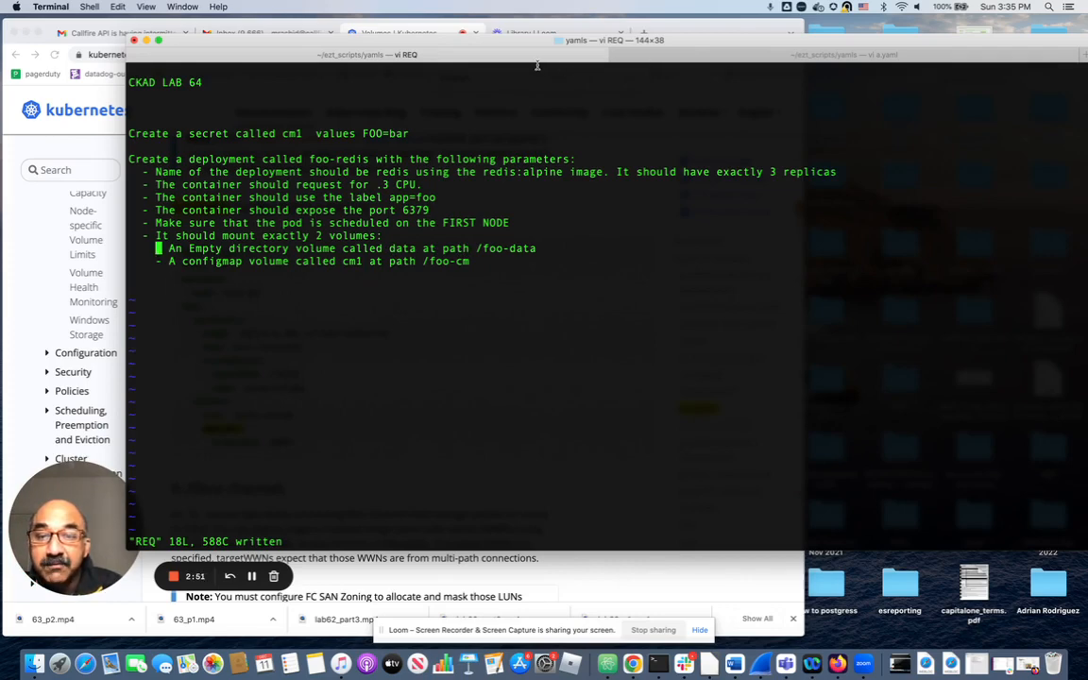
left_click(585, 40)
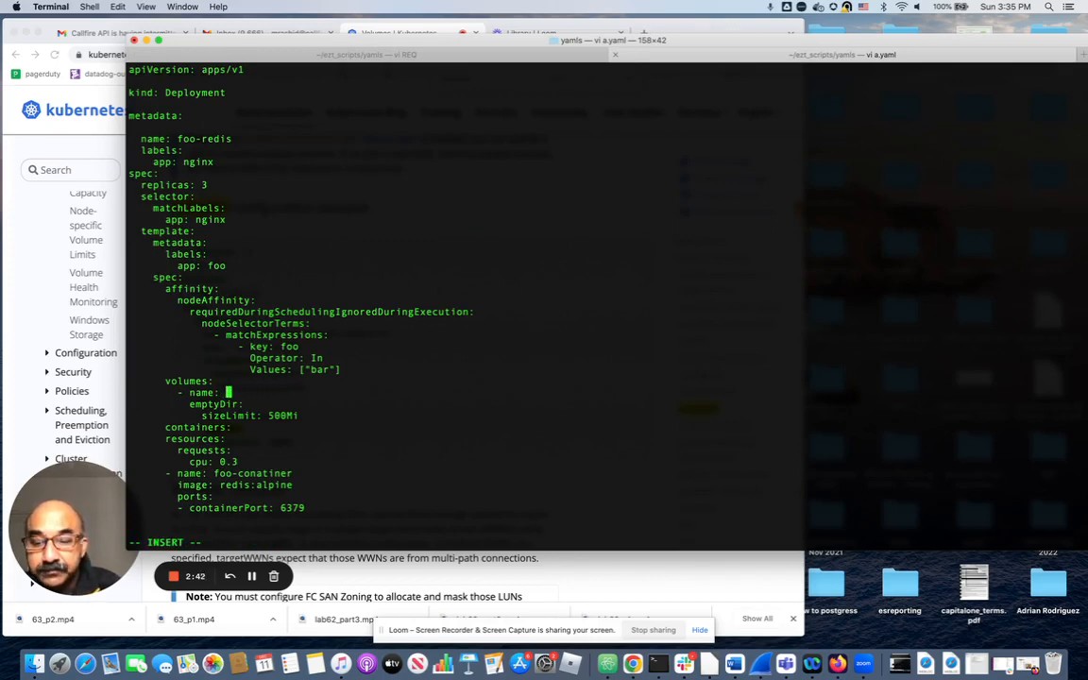
type("data")
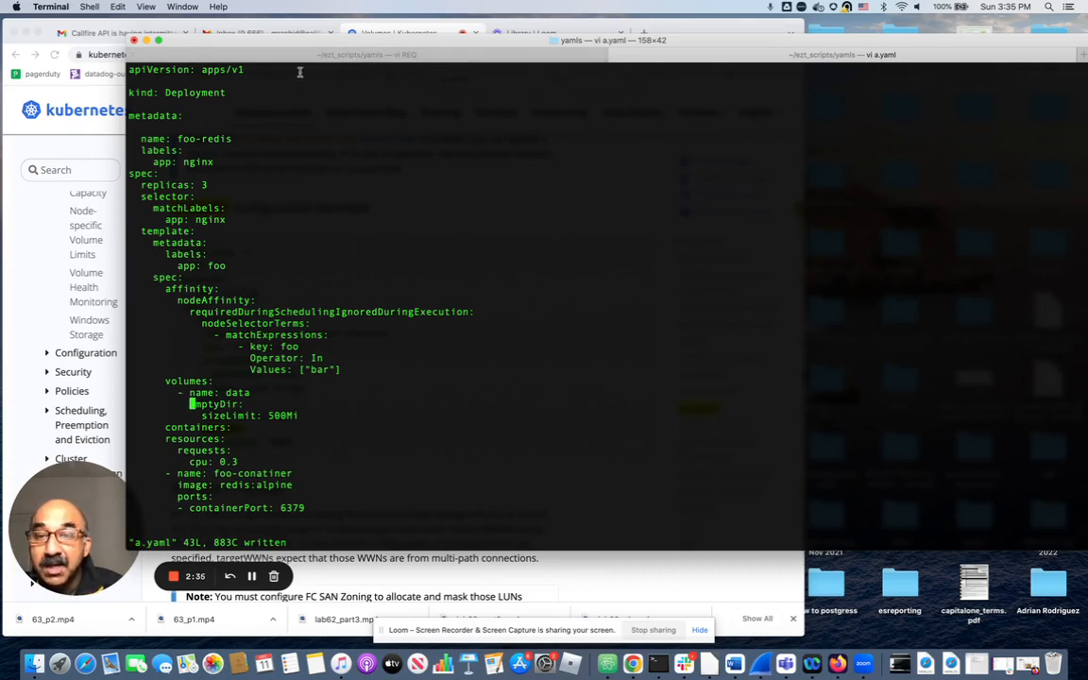
left_click(397, 33)
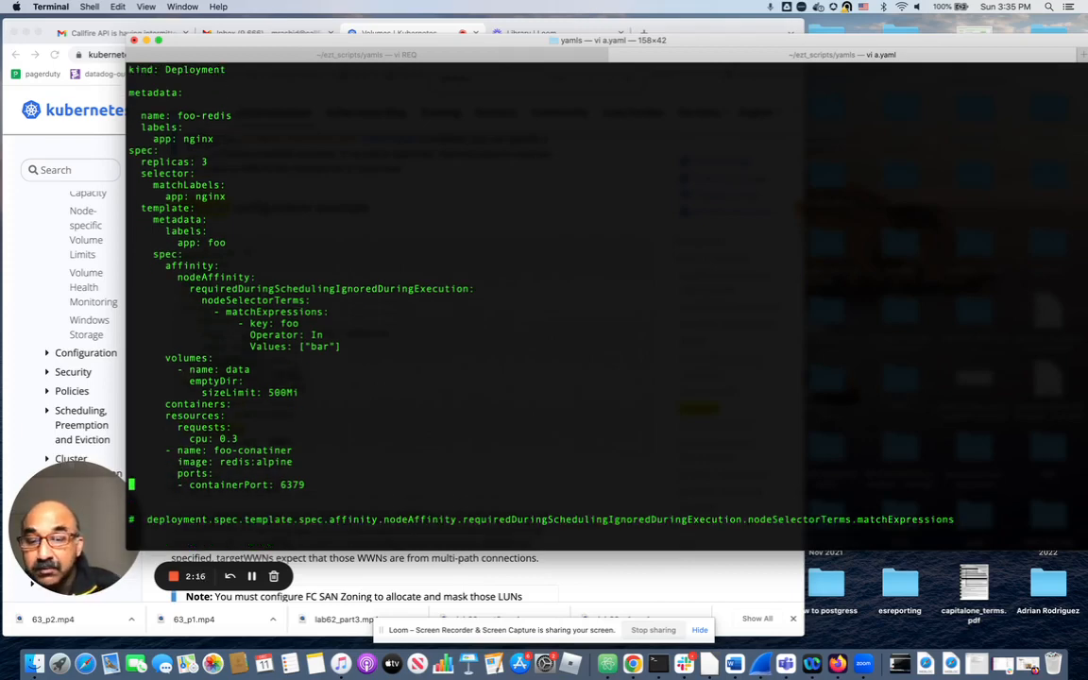
- Add a volumeMounts entry to the redis container with mountPath /foo-data
key("i")
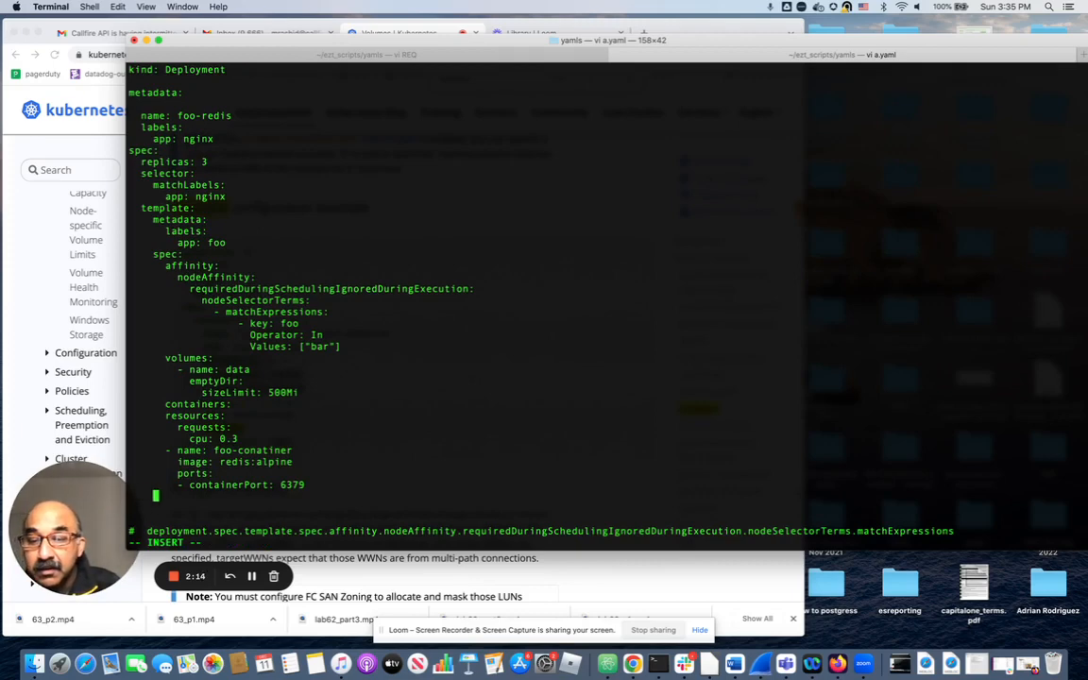
type("volumeMounts:")
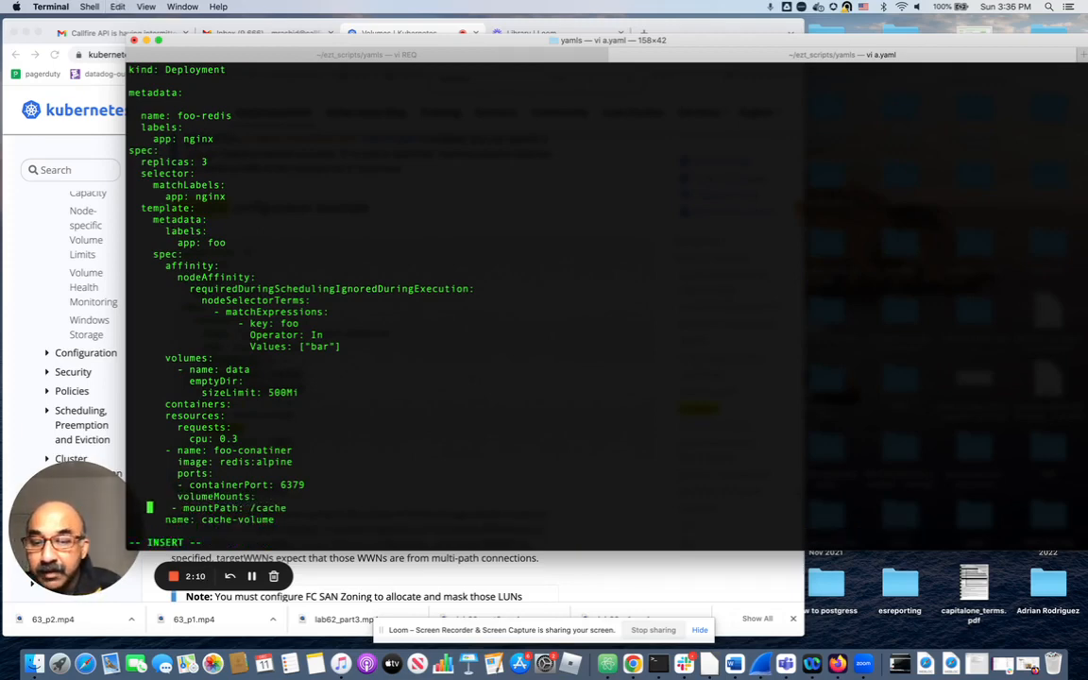
key("Escape")
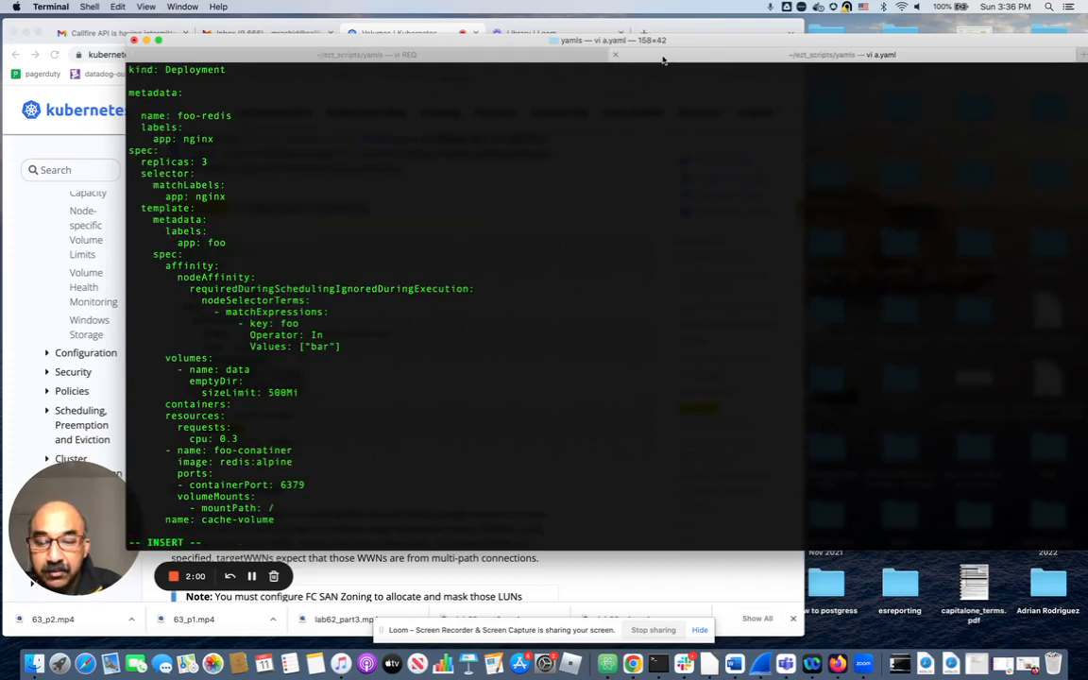
type("foo")
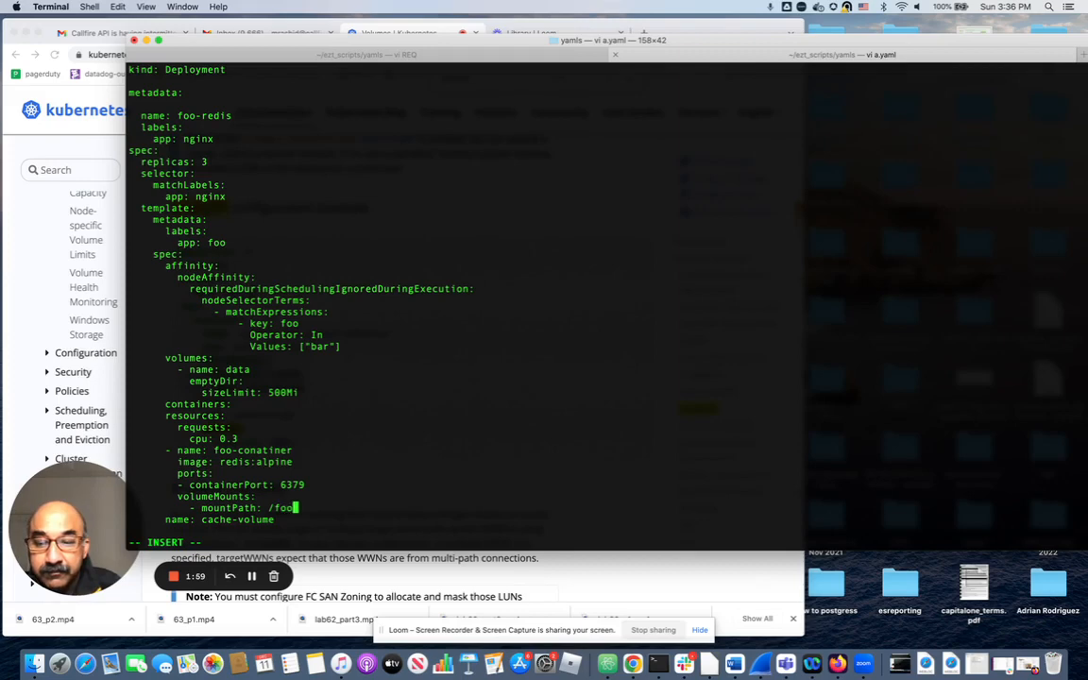
type("-data")
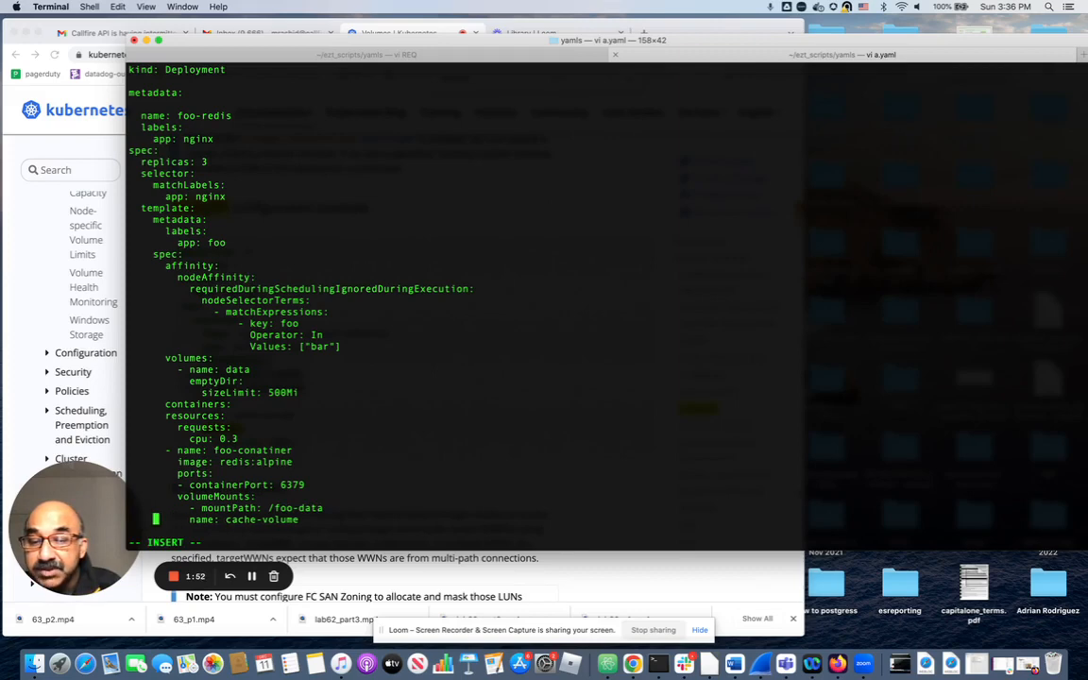
- Change the mount's volume name from cache-volume to data
key("Escape")
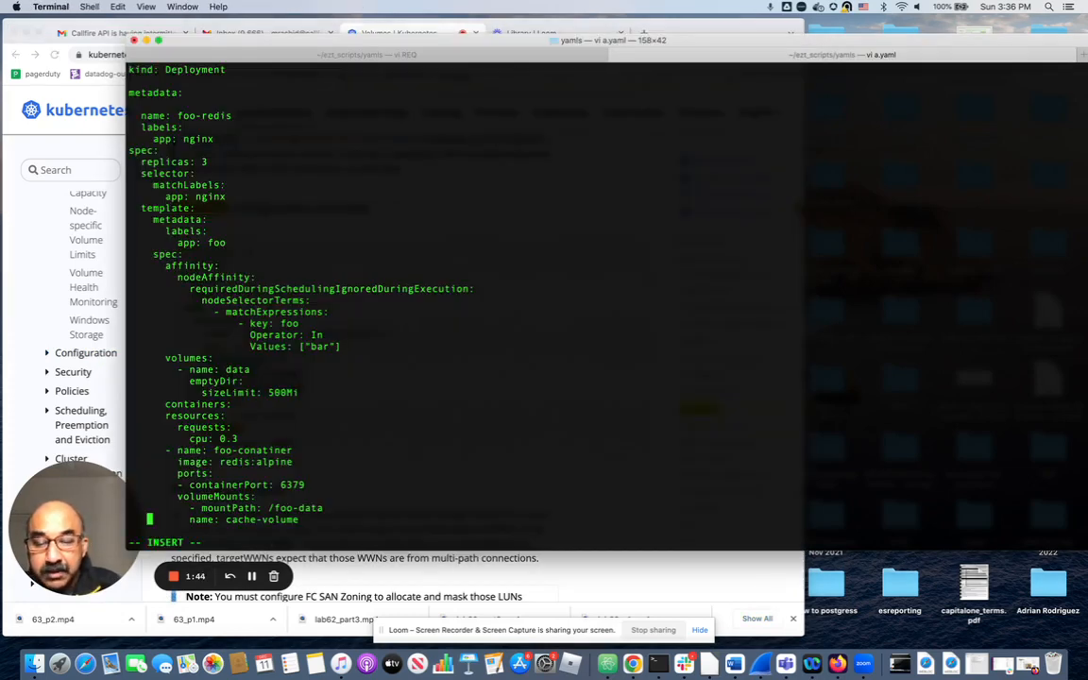
key("Escape")
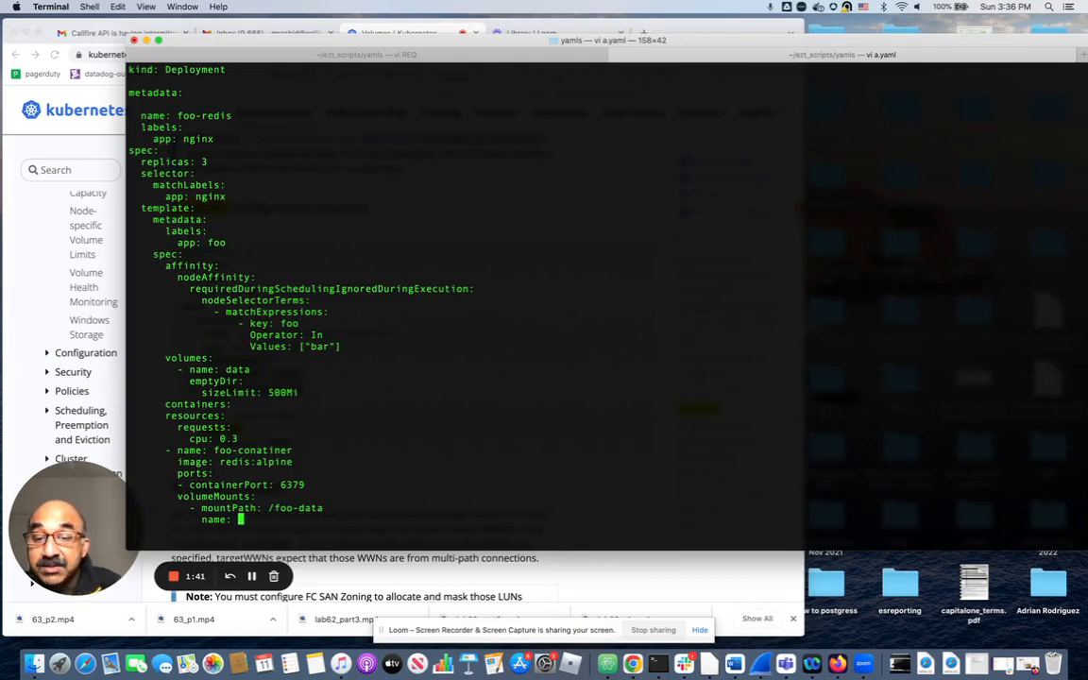
type("dat")
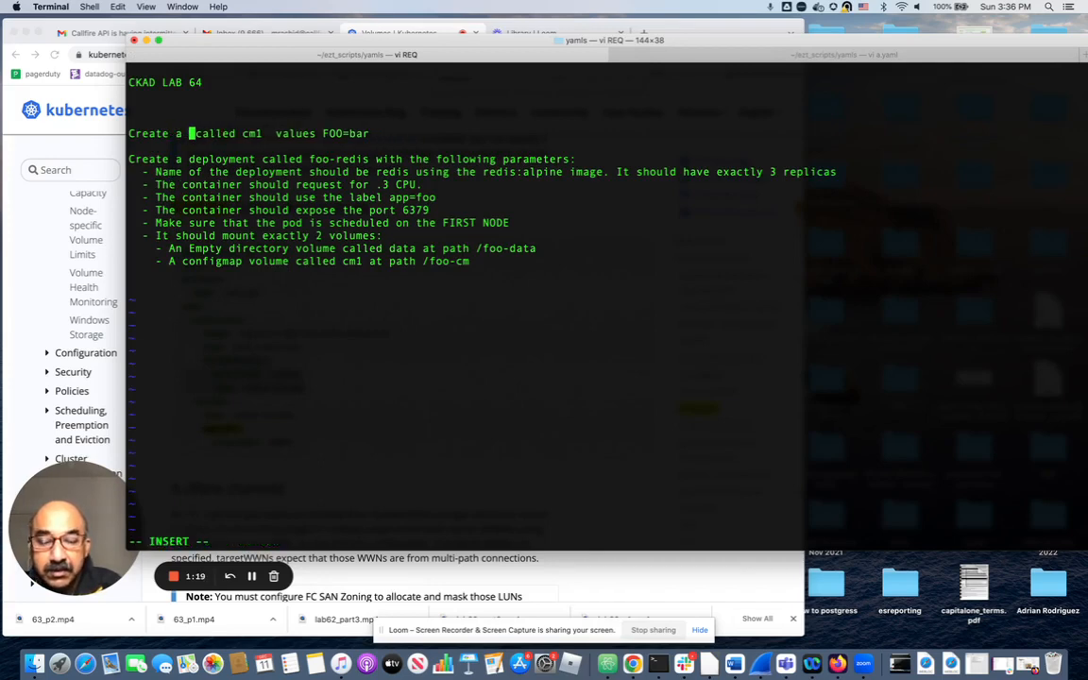
- List existing configmaps with 'k get cm', showing only kube-root-ca.crt
type("c")
type("k")
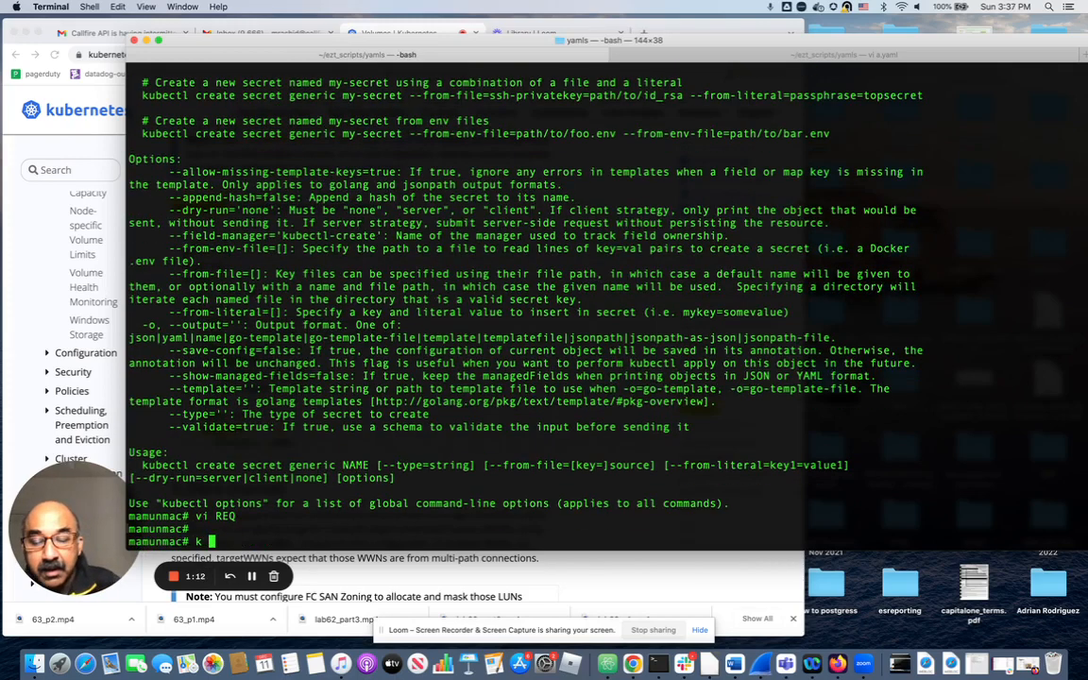
type("get cm")
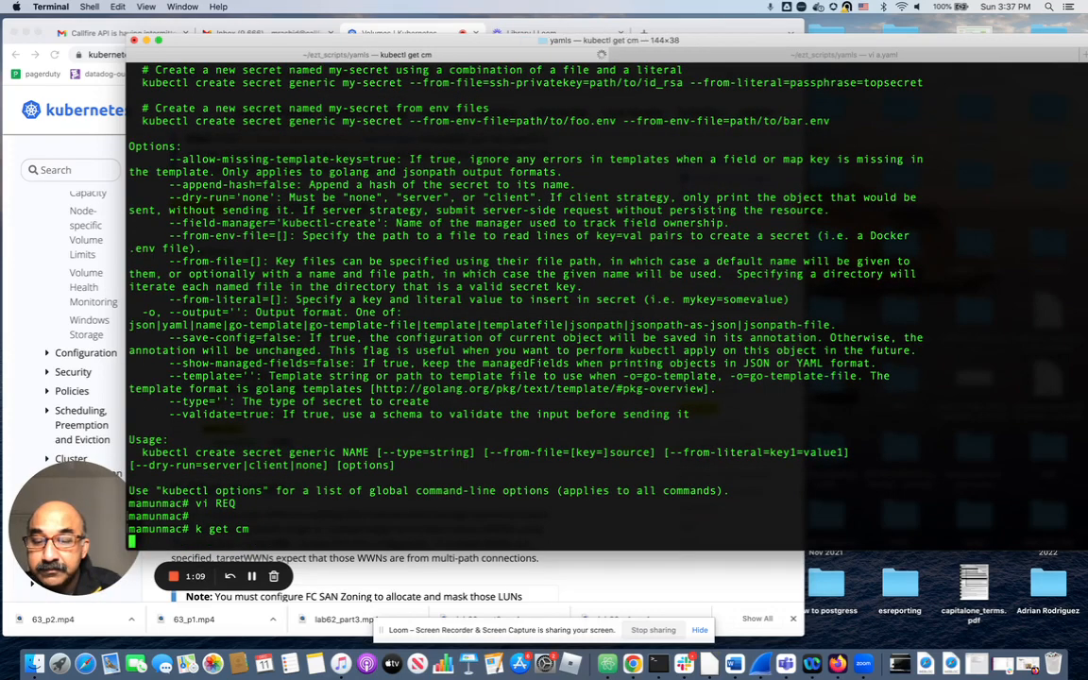
key("Return")
type("k")
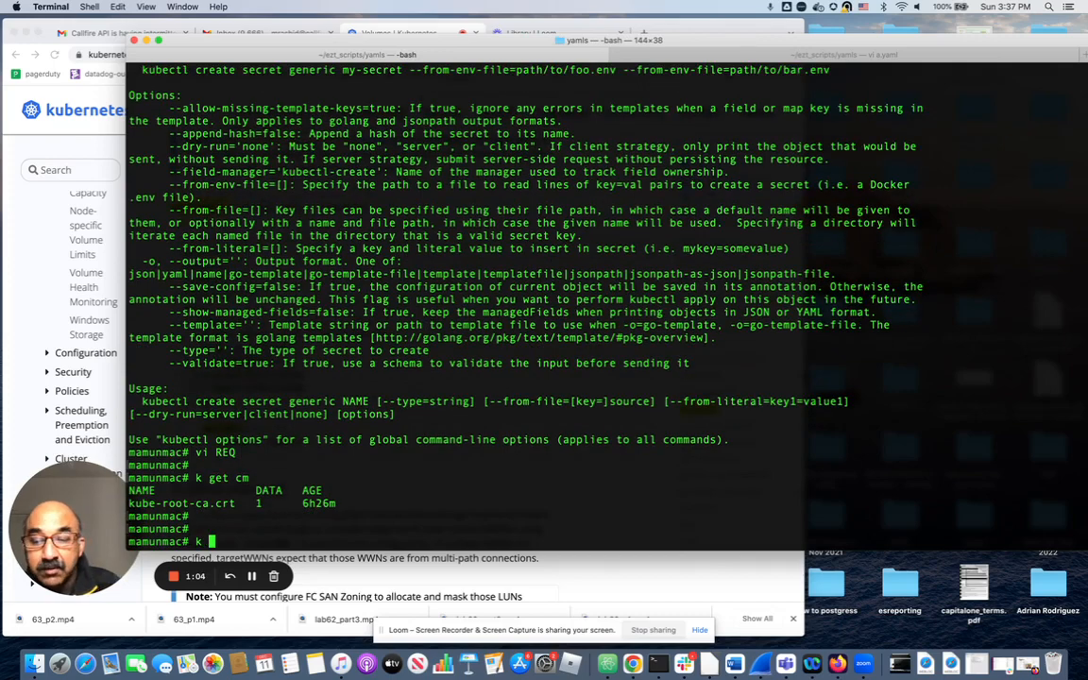
- Show the help for 'k create cm -h'
type("create")
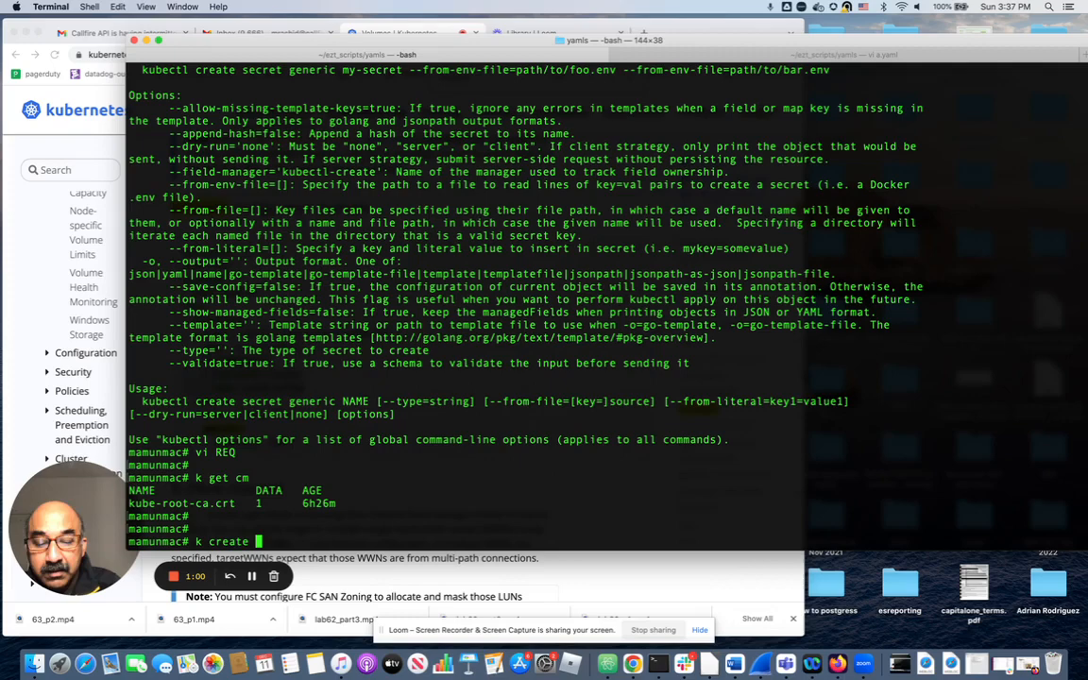
type("cm -h")
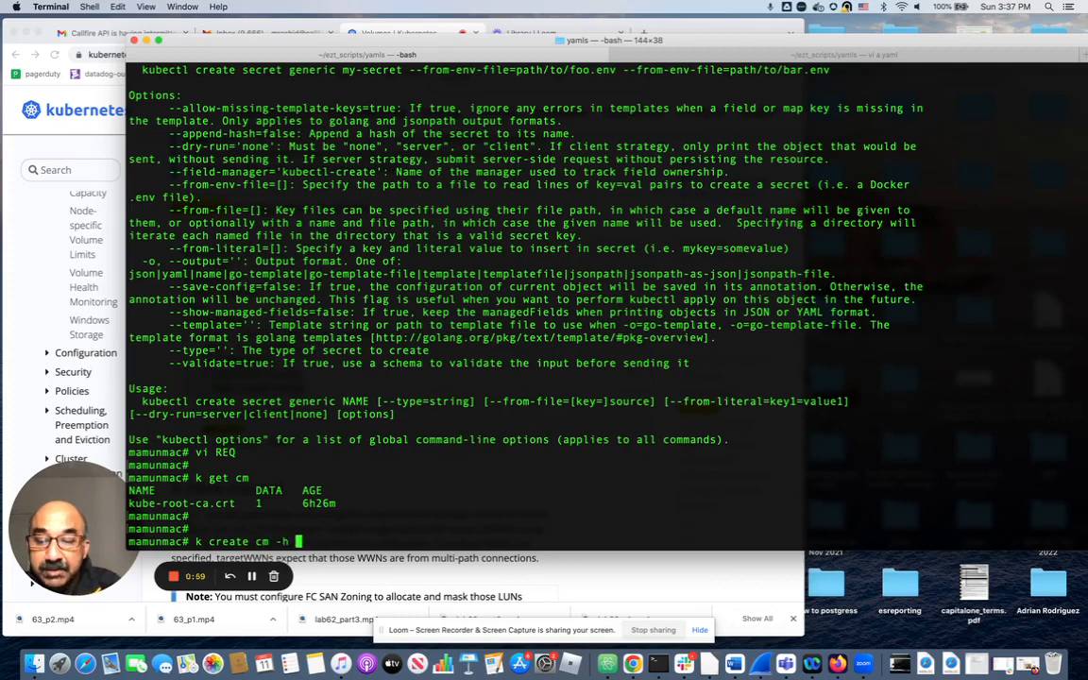
key("Return")
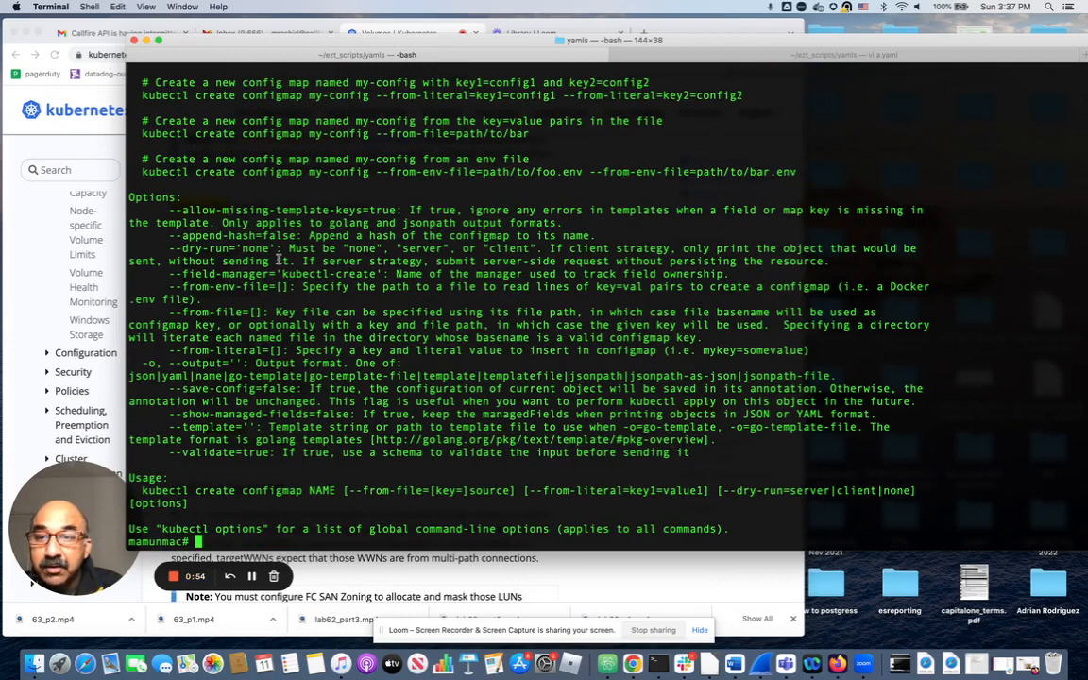
- Create configmap cm1 with the literal FOO=bar via 'k create cm --from-literal'
scroll("up", 3)
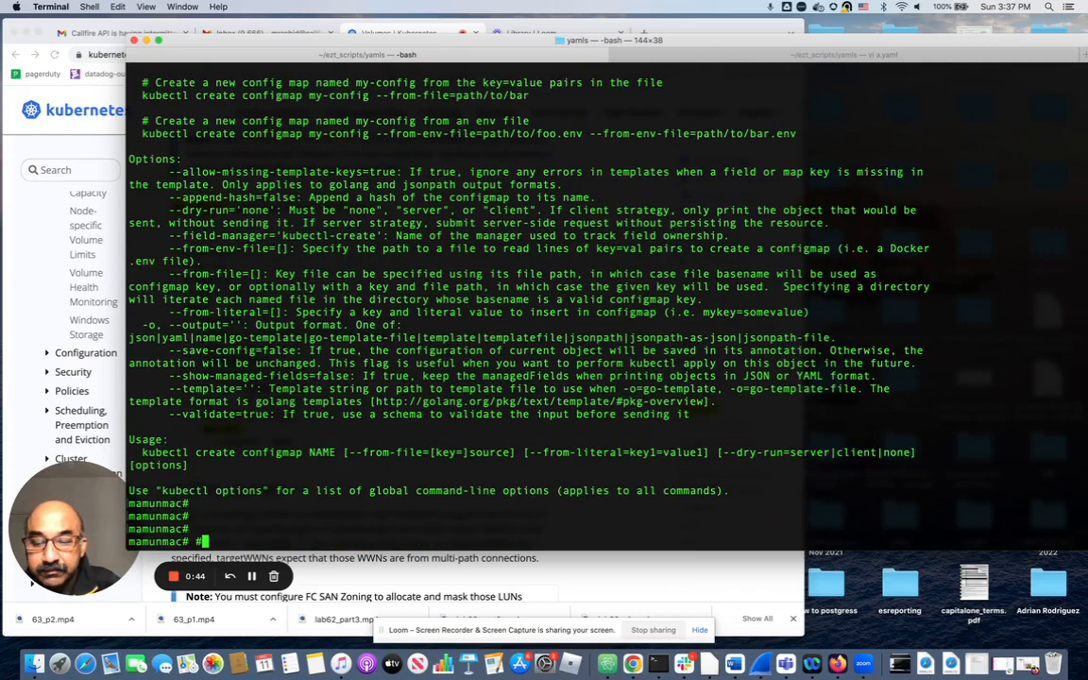
type("## kubectl create configmap my-config --from-literal=key1=config1")
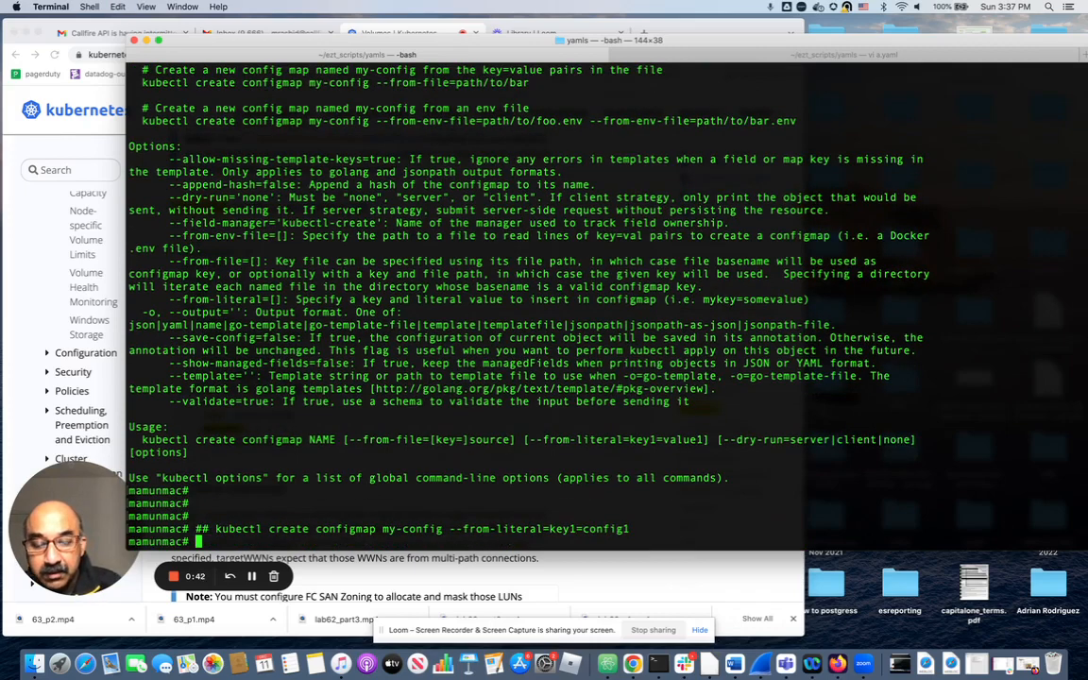
type("k create")
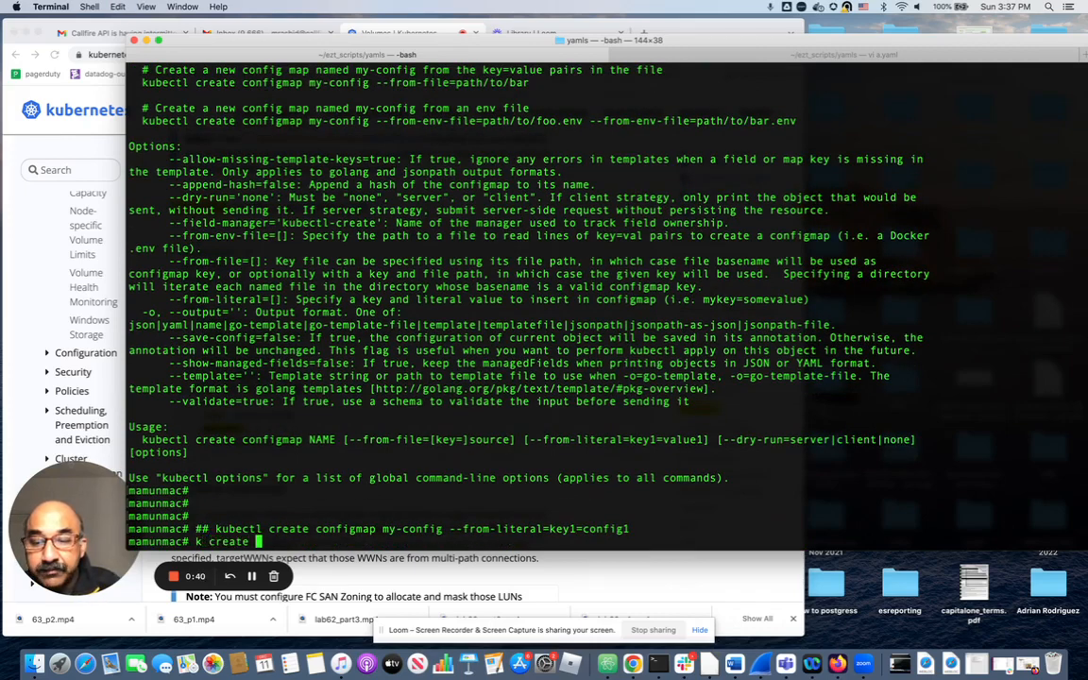
type("cm c")
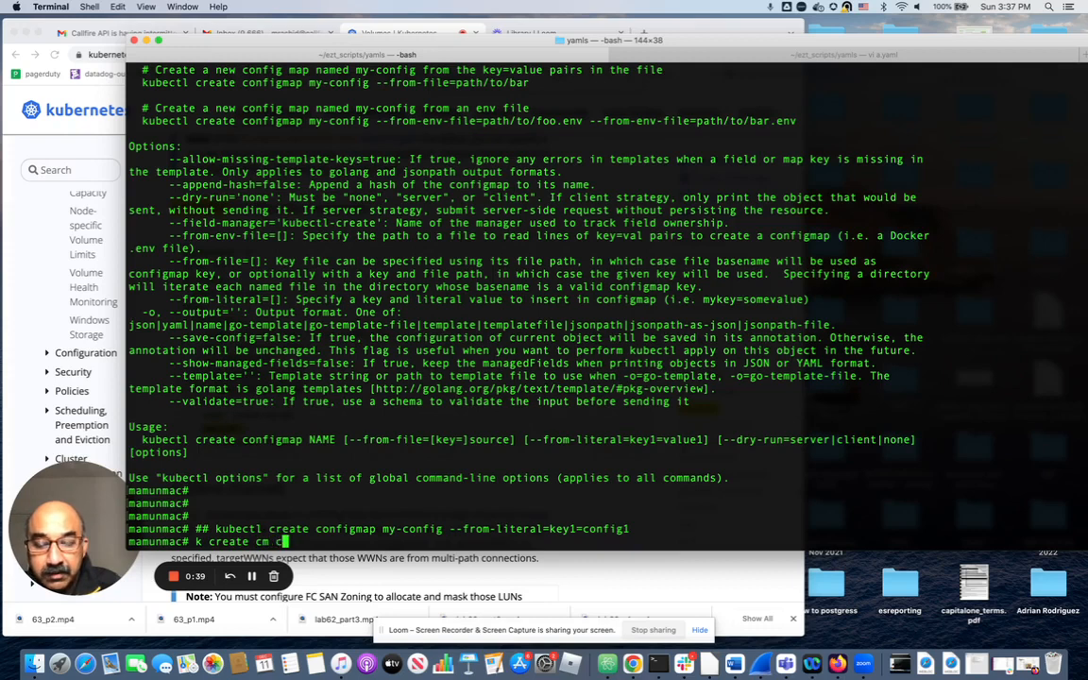
type("m1")
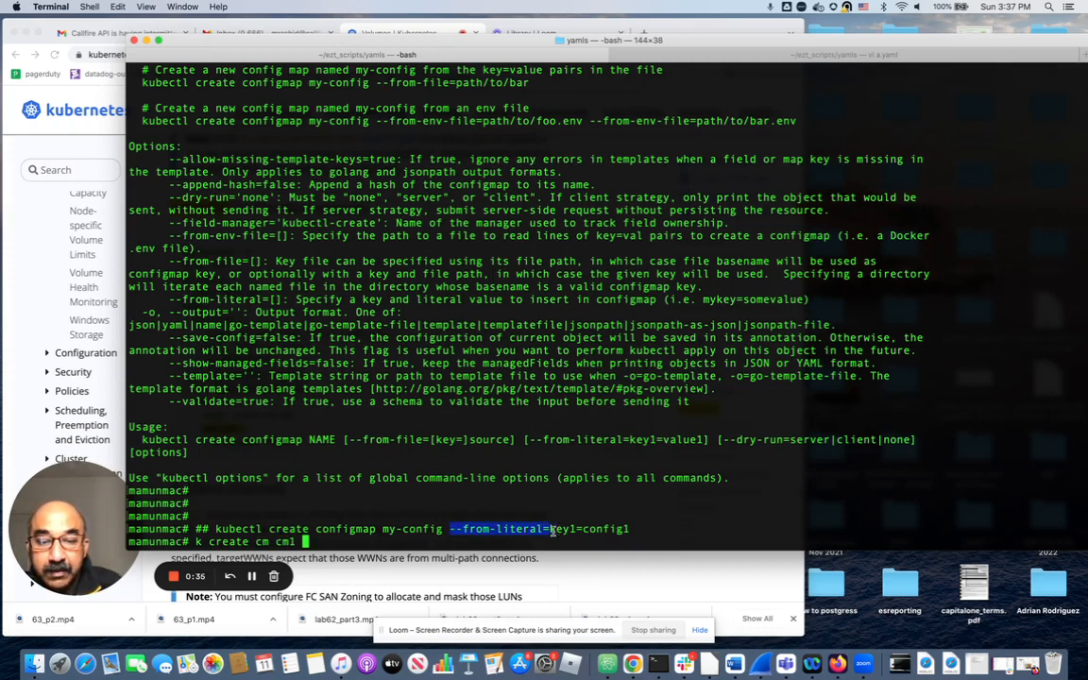
type("--from-literal=")
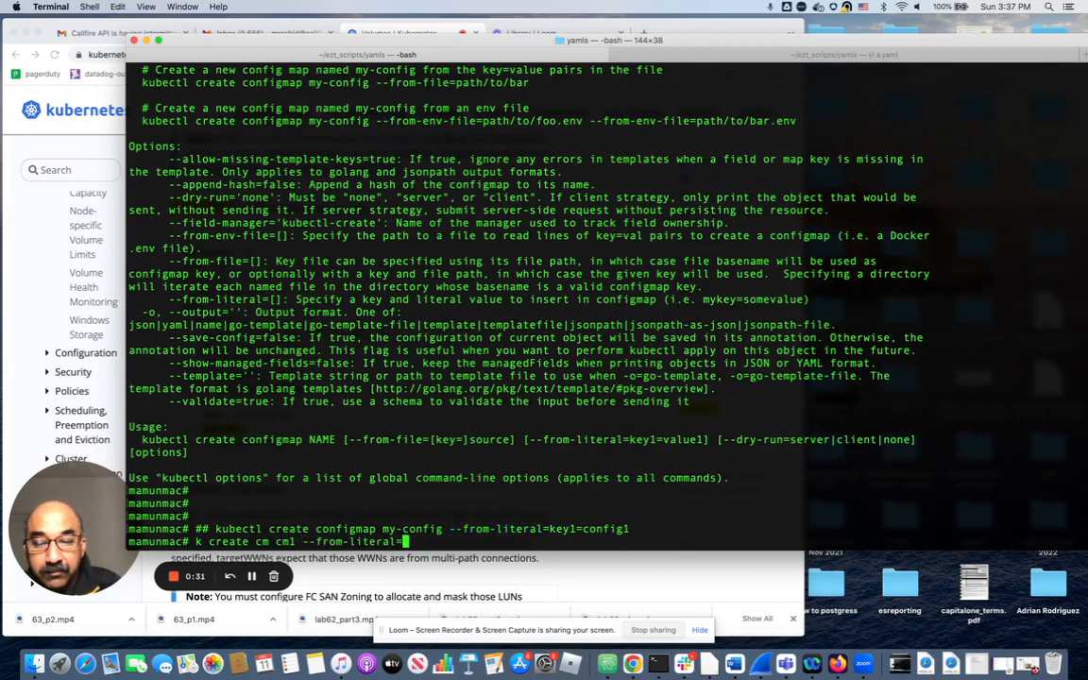
type("FOO=bar")
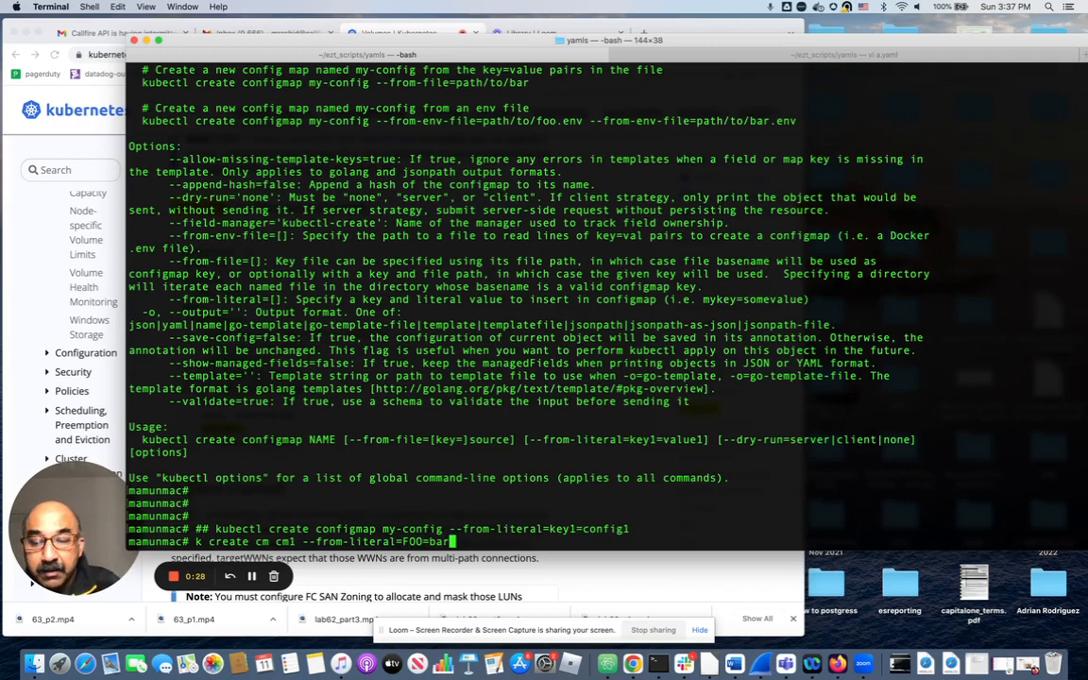
key("Return")
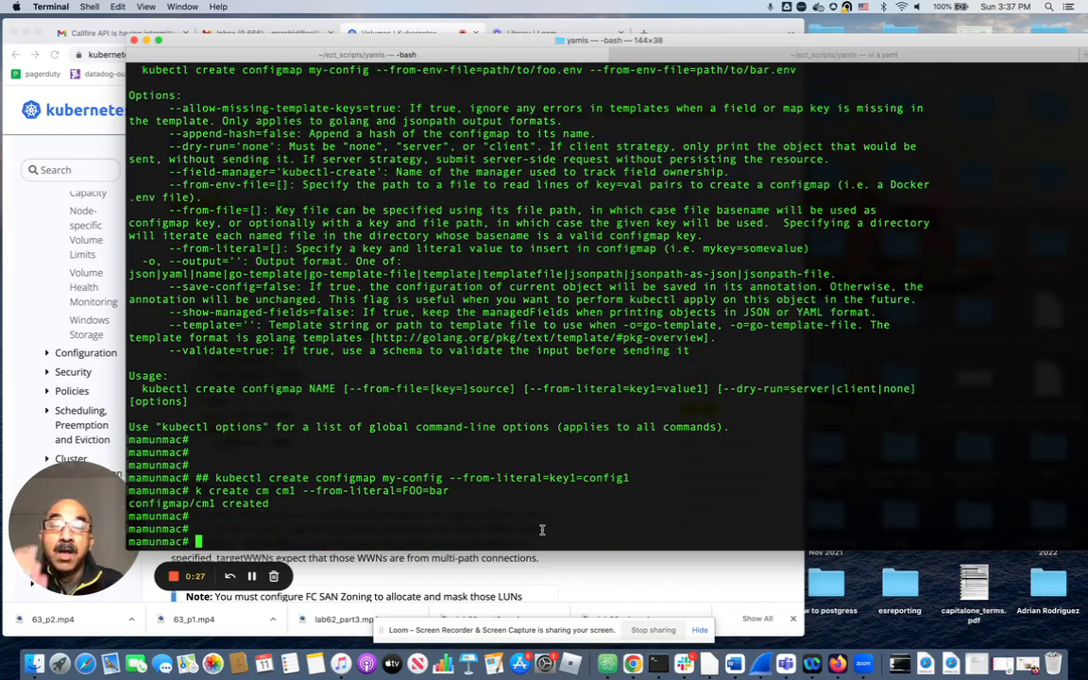